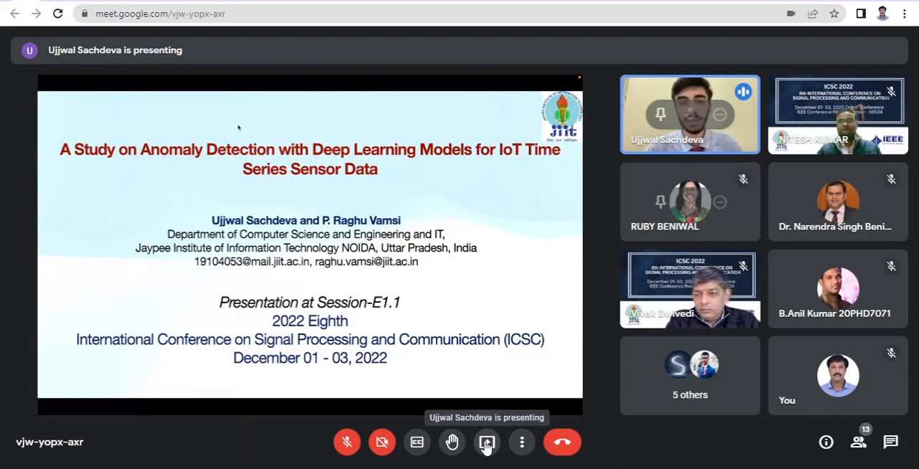
Change the call layout from tiled to Spotlight via the layout settings
click(487, 442)
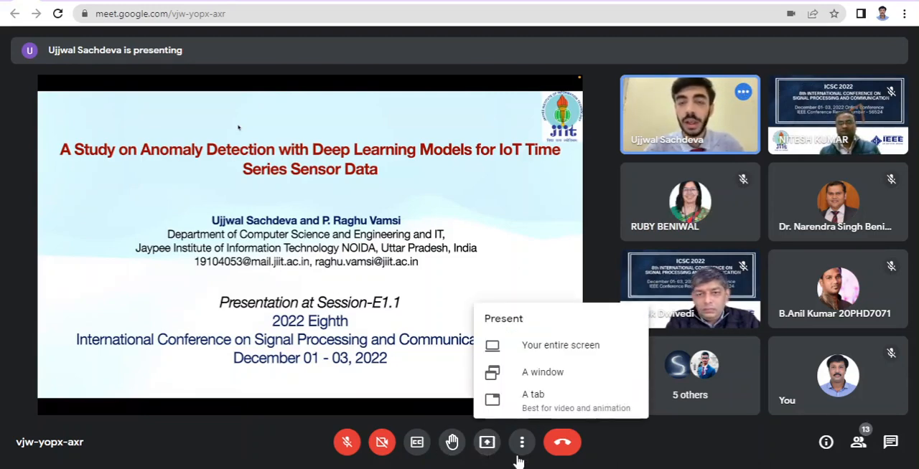
click(522, 442)
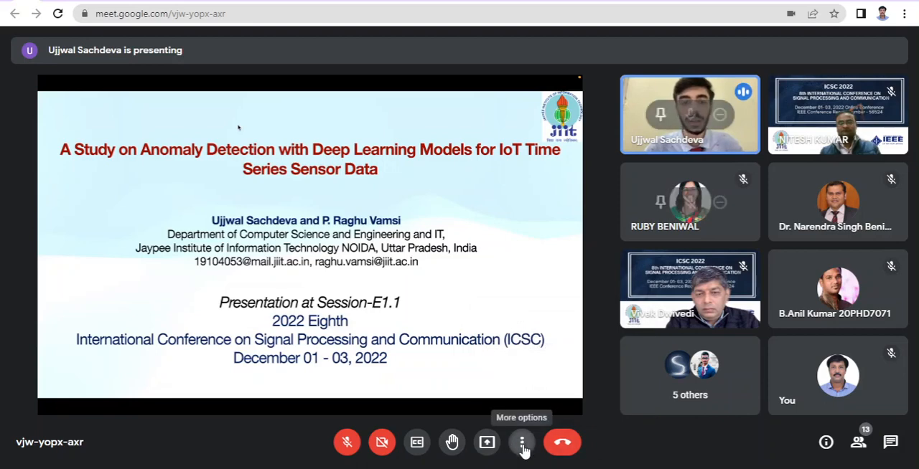
click(522, 443)
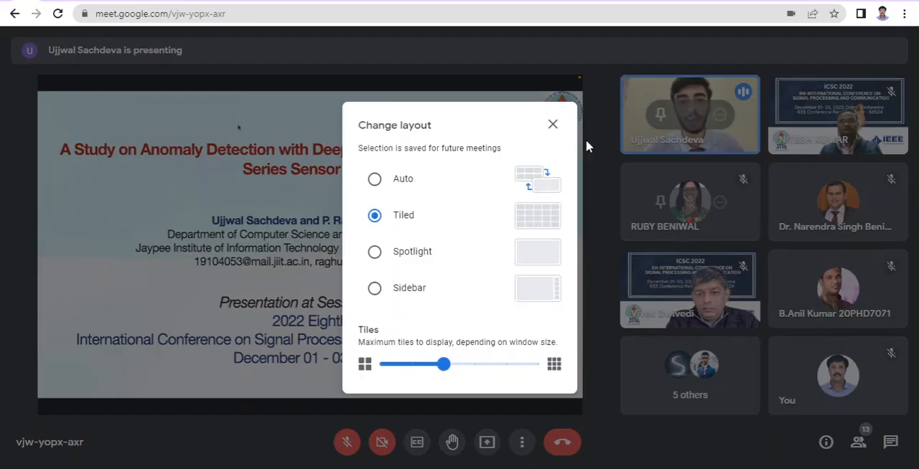
click(374, 251)
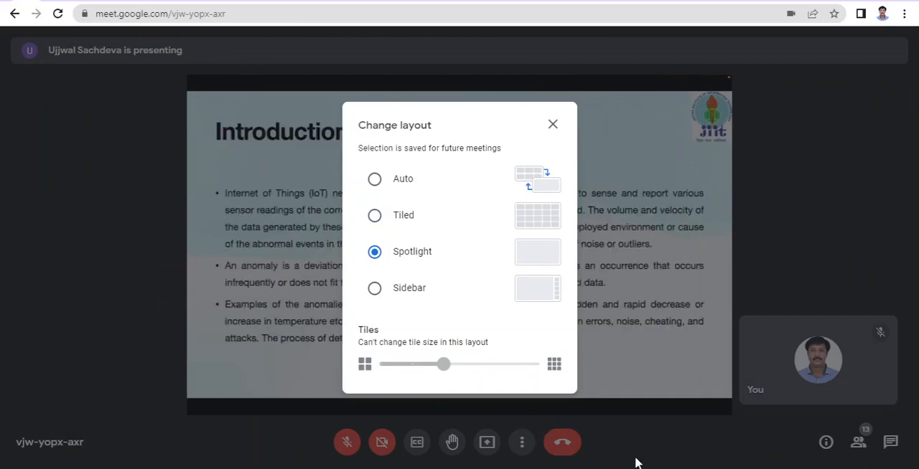
Dismiss the Change layout dialog so the Objective slide fills the view
click(552, 124)
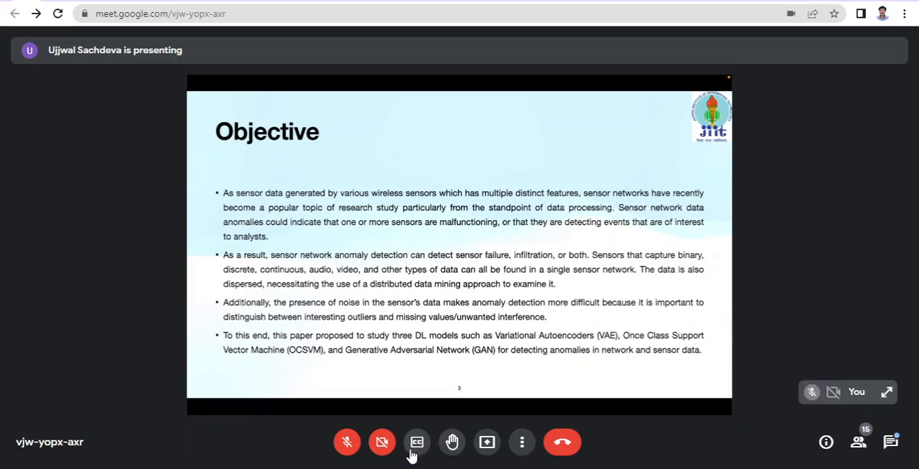
Turn the camera on from the bottom toolbar
click(382, 442)
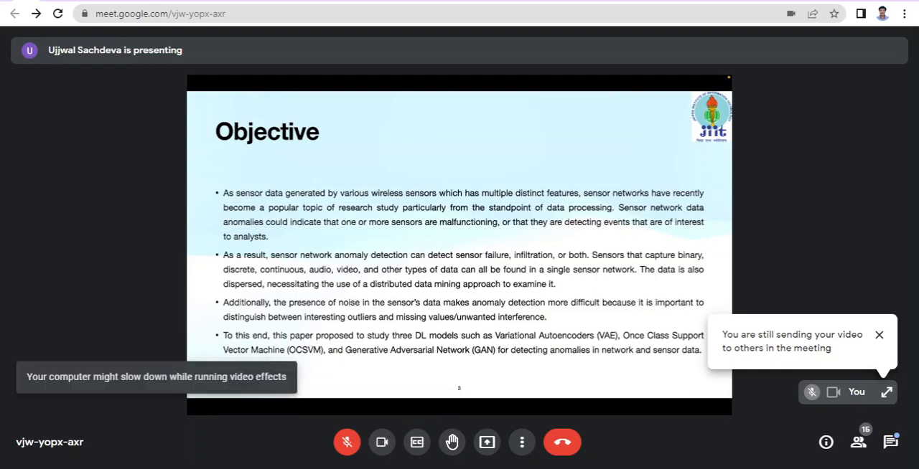
mouse_move(886, 392)
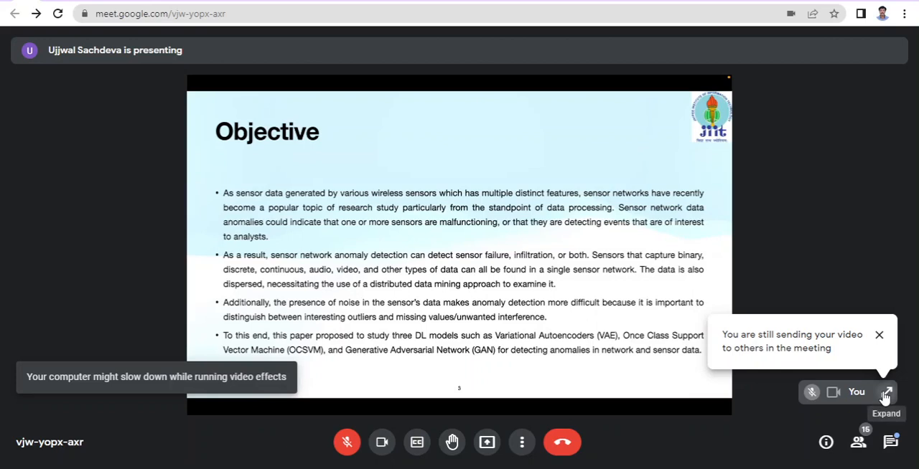